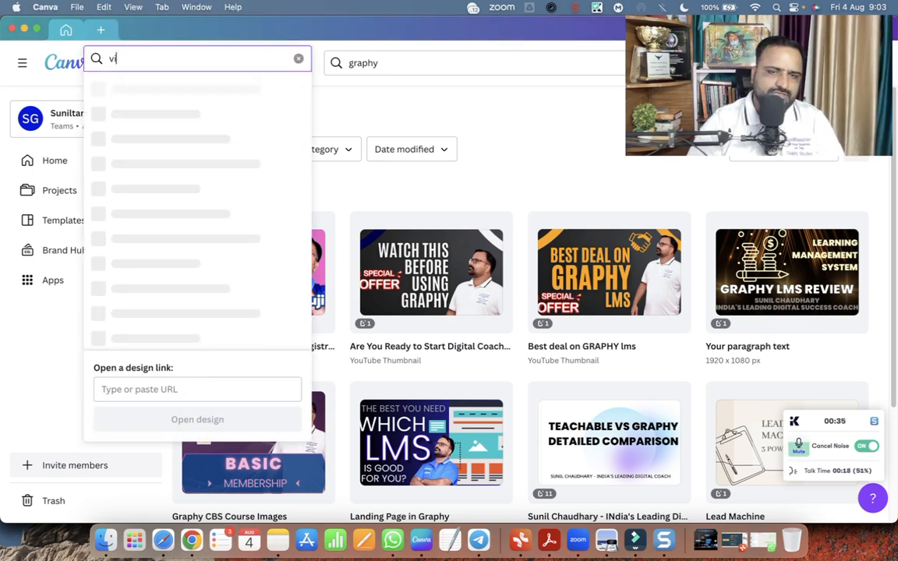
# Step: Search 'video' and create a blank 1920 × 1080 px video design
pyautogui.write('ideo')
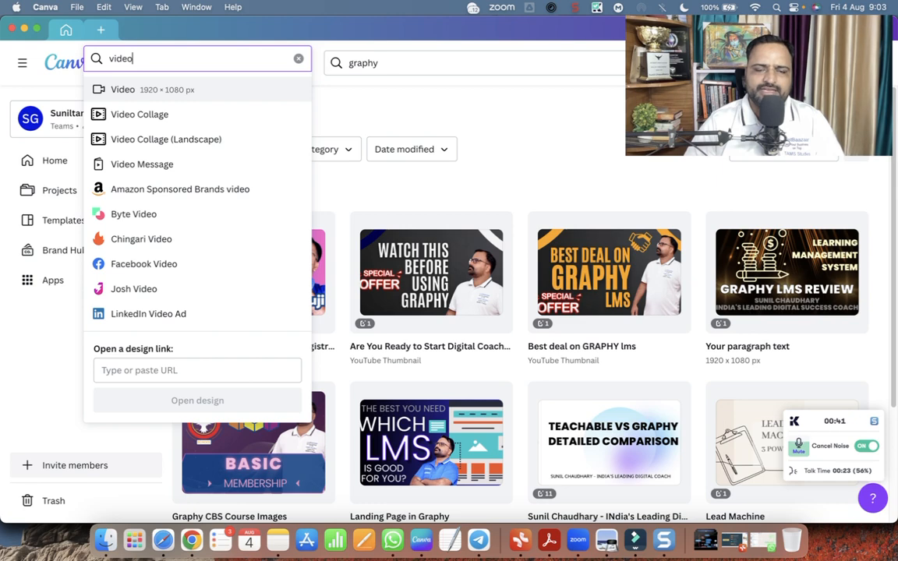
pyautogui.click(122, 89)
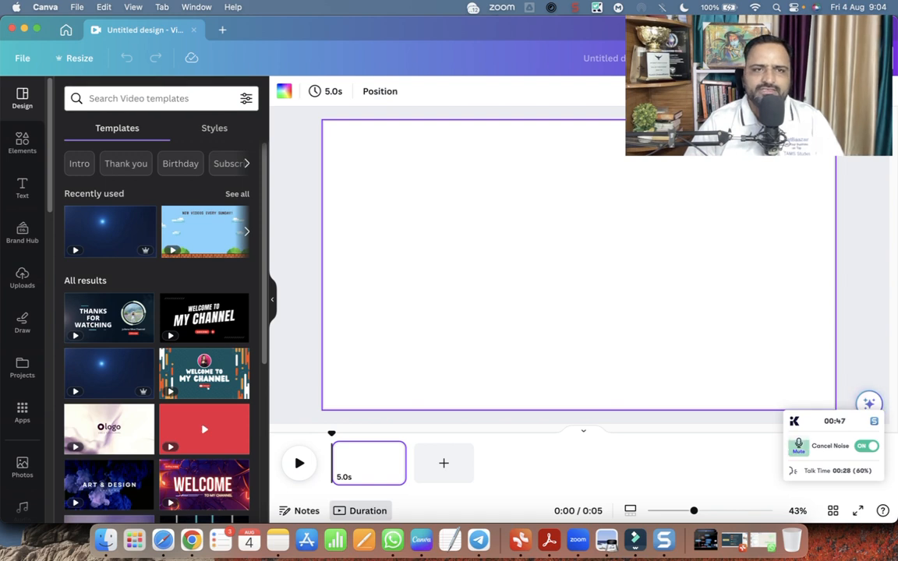
# Step: Apply the 'Welcome to My Channel' intro template from an 'intro' search, and preview it full screen
pyautogui.click(149, 98)
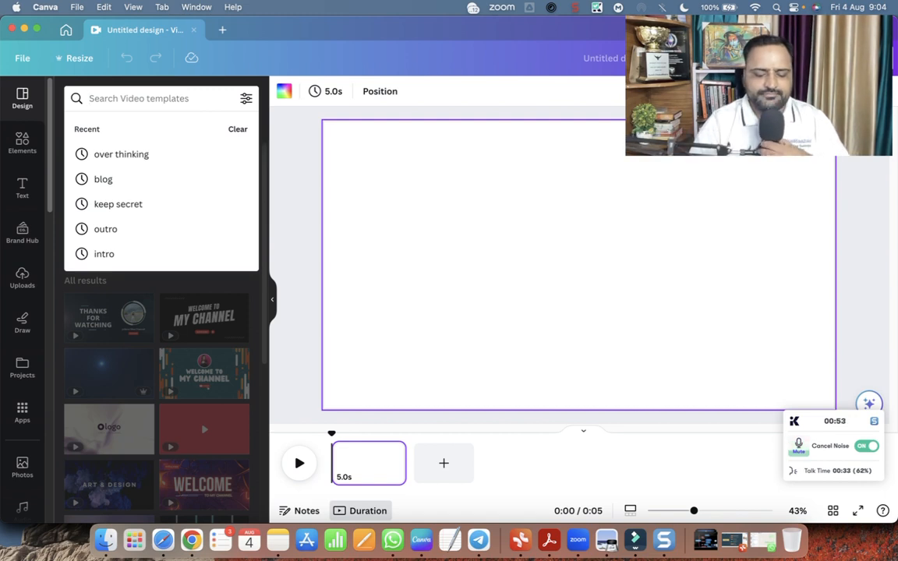
pyautogui.click(103, 254)
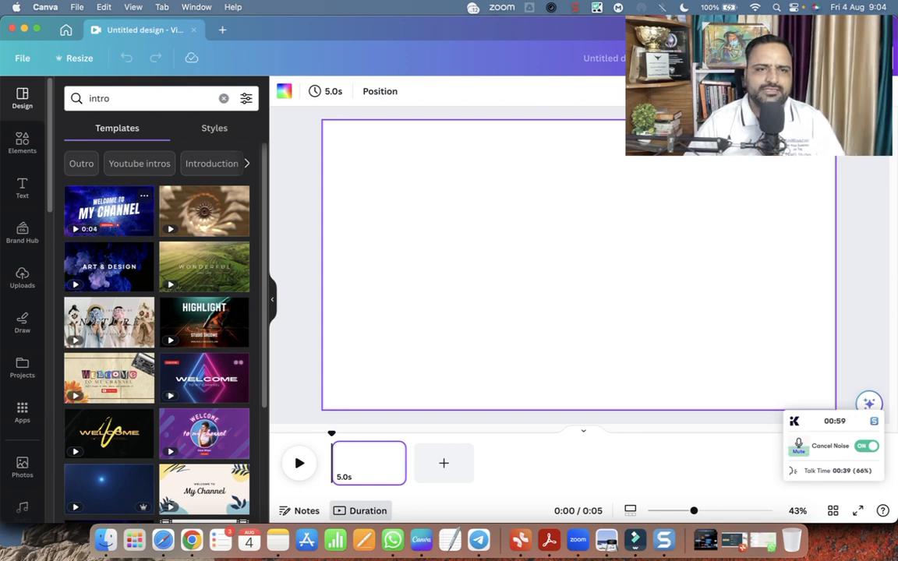
pyautogui.click(108, 211)
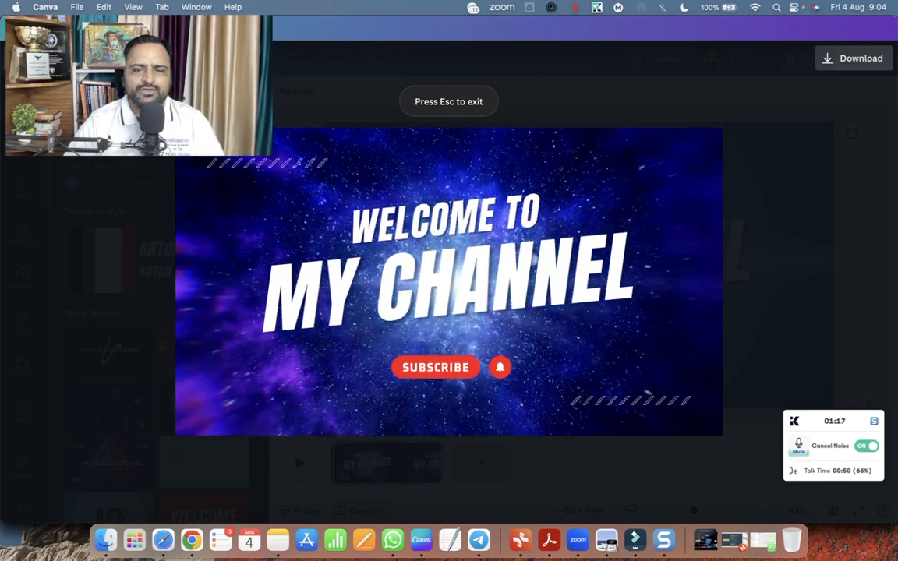
pyautogui.press('Escape')
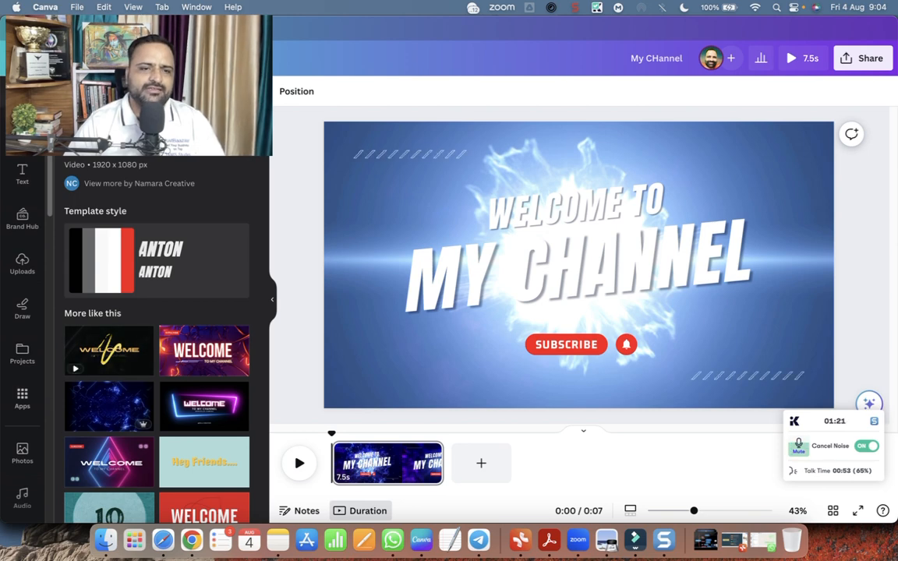
# Step: Add a blank 5-second Page 2 after the intro, making the video 12 seconds
pyautogui.click(23, 457)
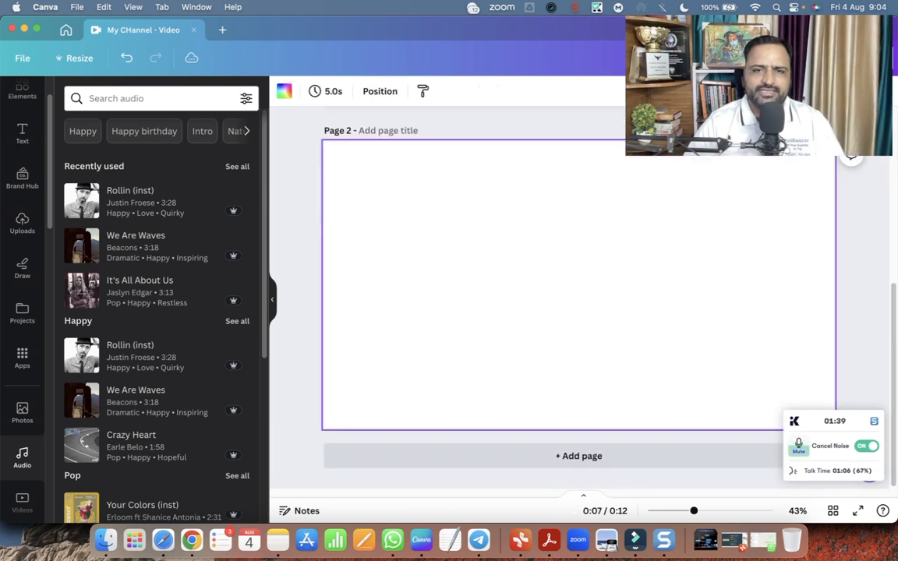
pyautogui.click(22, 224)
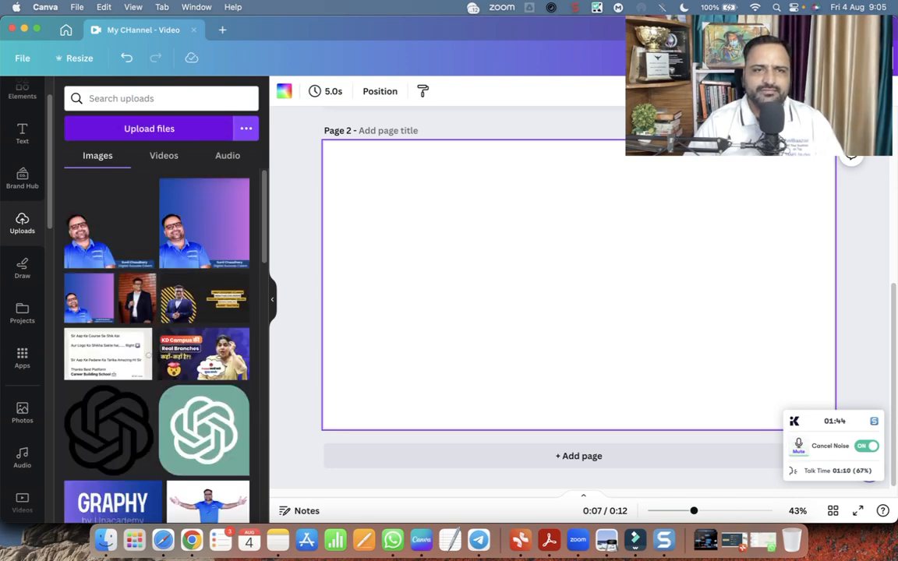
# Step: Open then cancel the upload file picker, and show the Videos tab in Uploads
pyautogui.click(149, 128)
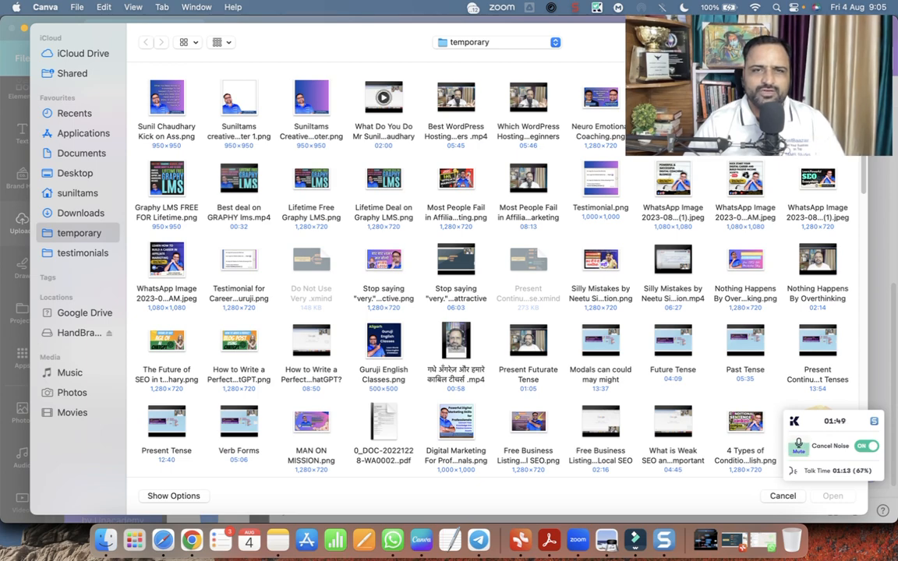
pyautogui.click(383, 100)
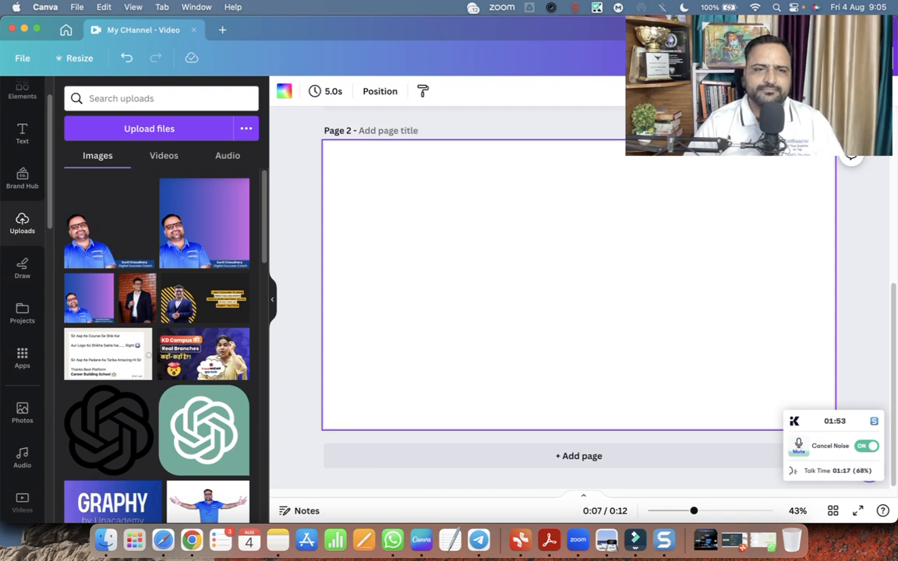
pyautogui.click(164, 156)
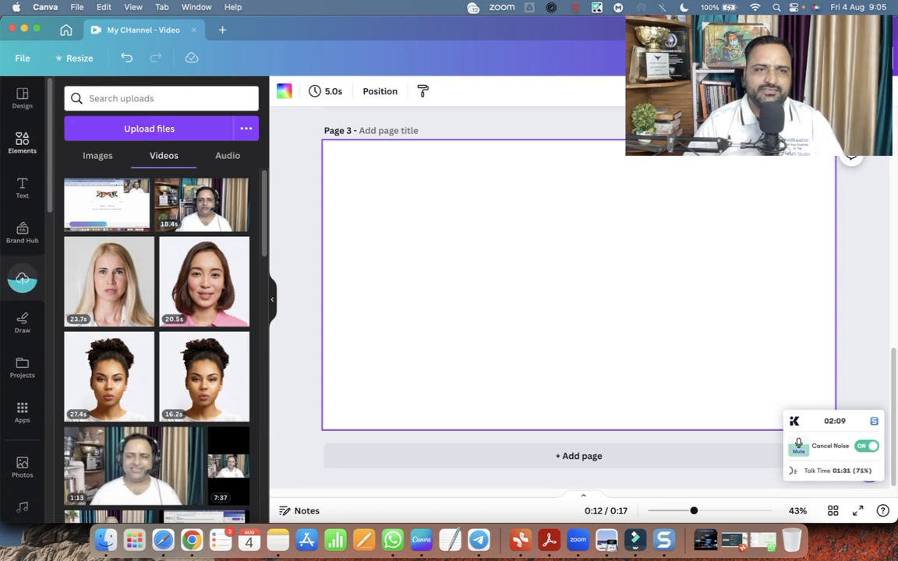
# Step: Search 'outro' and apply the Orange and Cream Modern Thanks For Watching outro template
pyautogui.write('intro')
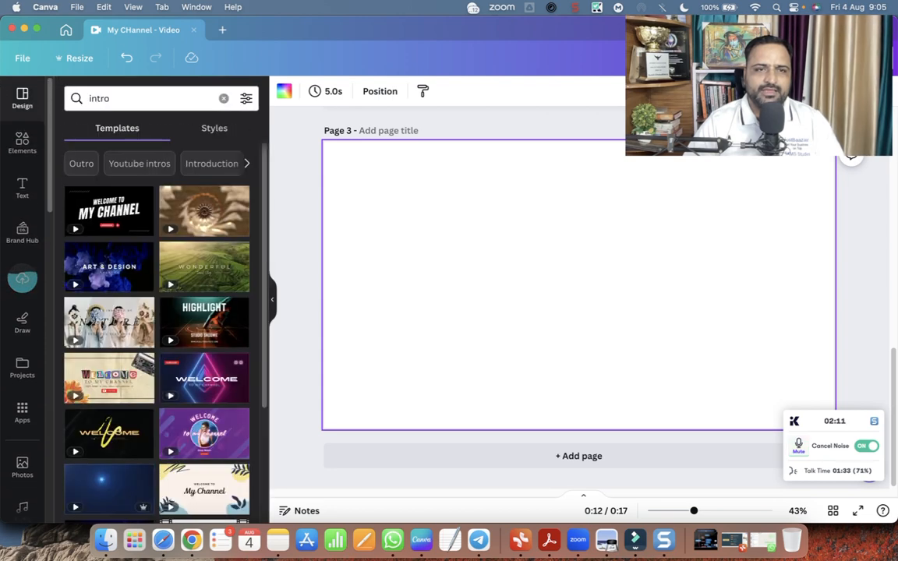
pyautogui.write('ou')
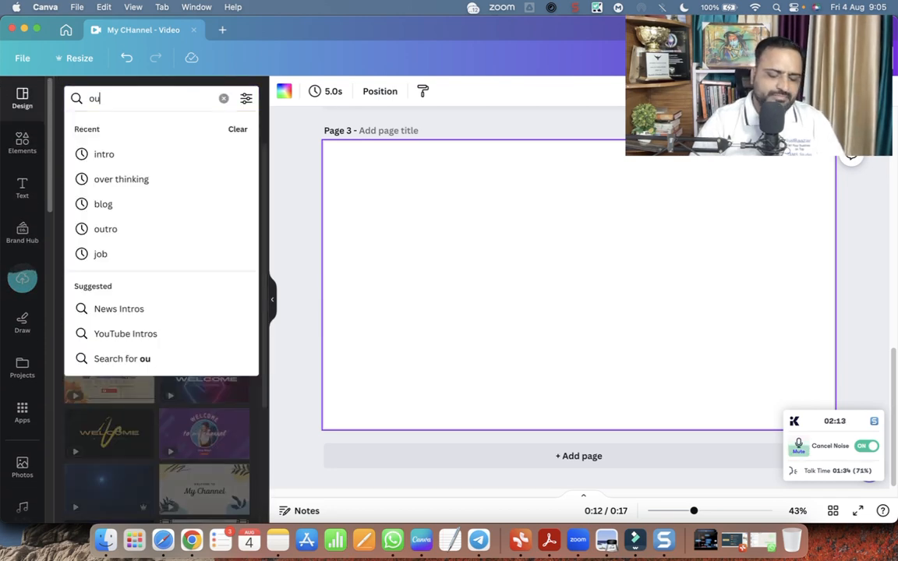
pyautogui.click(105, 228)
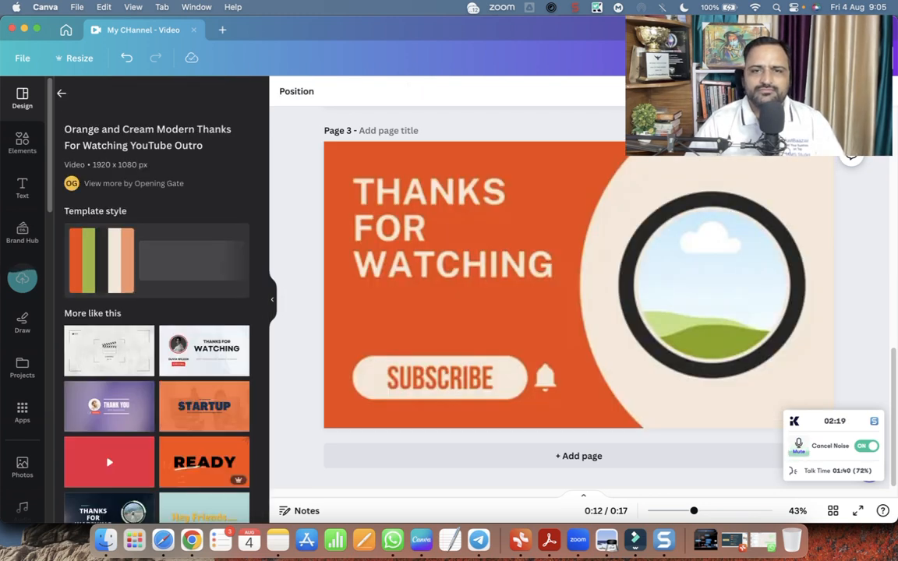
pyautogui.click(712, 285)
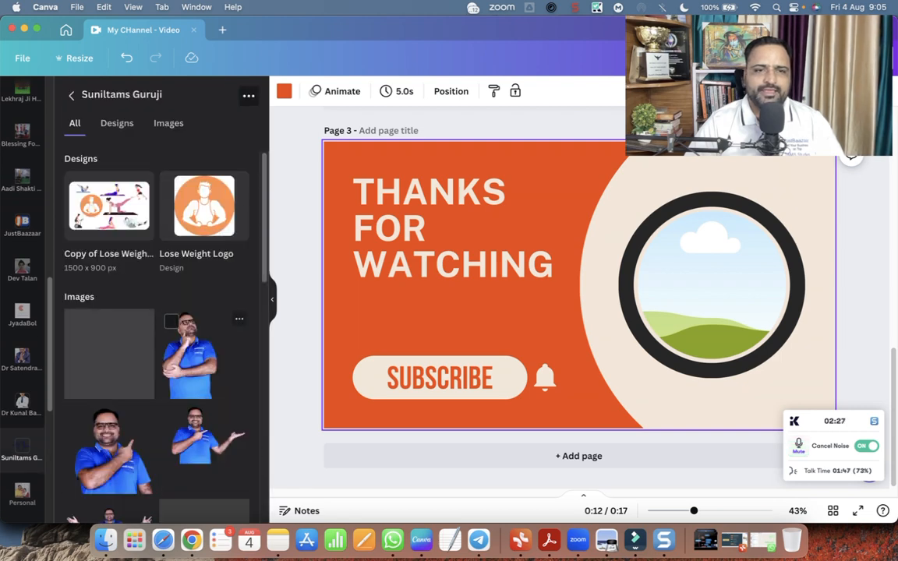
# Step: Scroll the photo folder and drop a presenter's portrait into the outro's circular frame
pyautogui.scroll(-3)
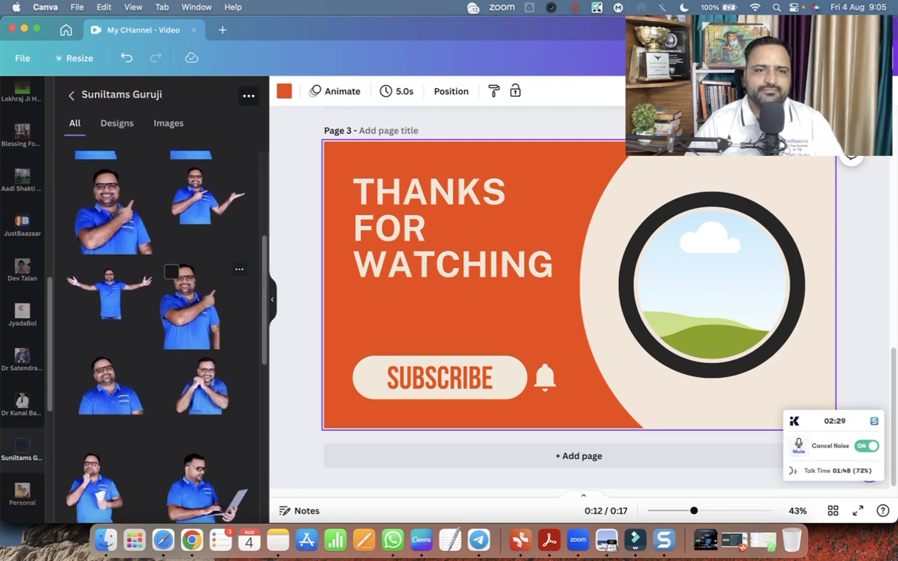
pyautogui.scroll(-3)
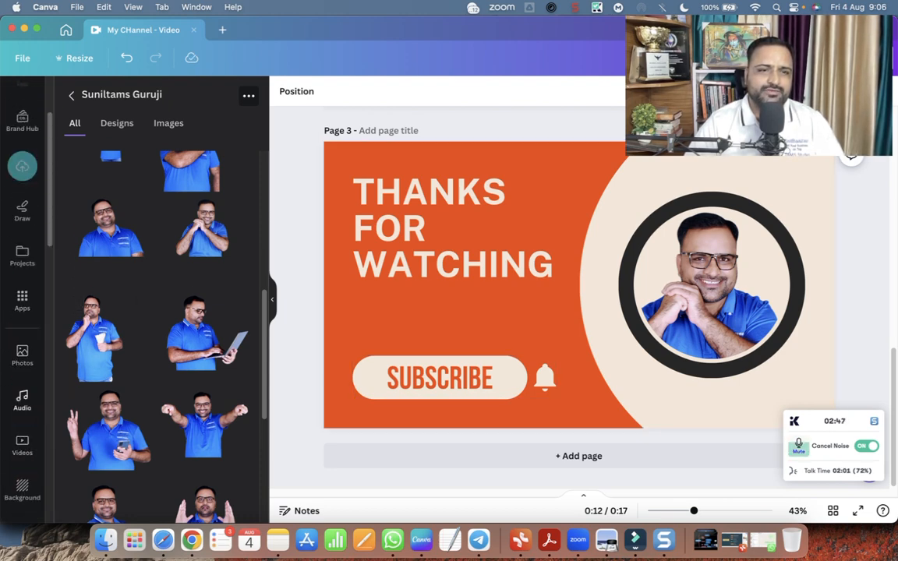
pyautogui.click(22, 397)
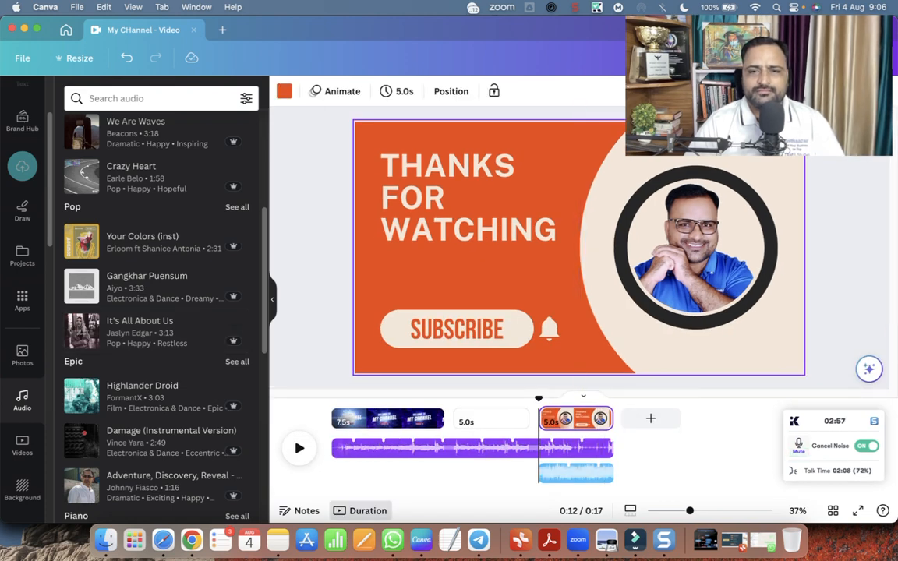
# Step: Switch from Page 2 to the intro page in the timeline, then back to Page 2
pyautogui.click(387, 418)
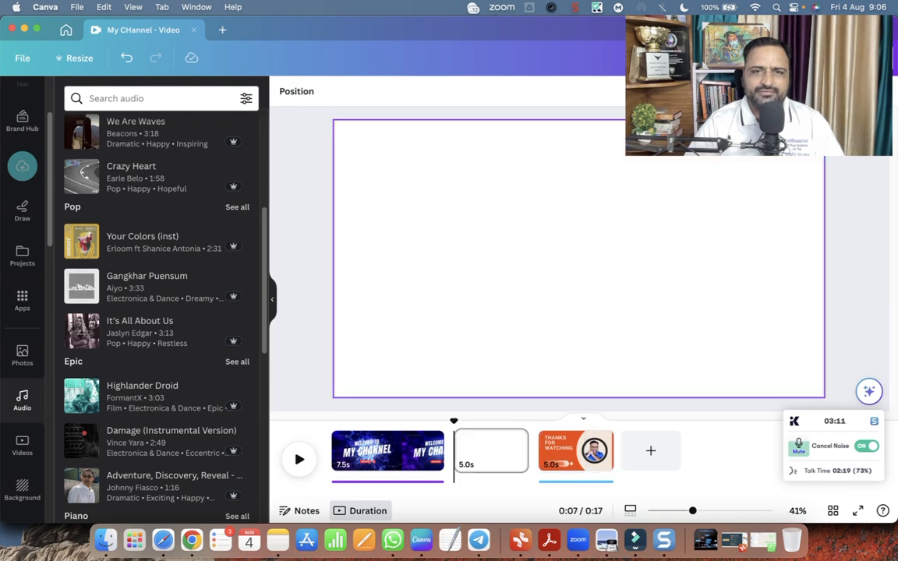
pyautogui.click(387, 454)
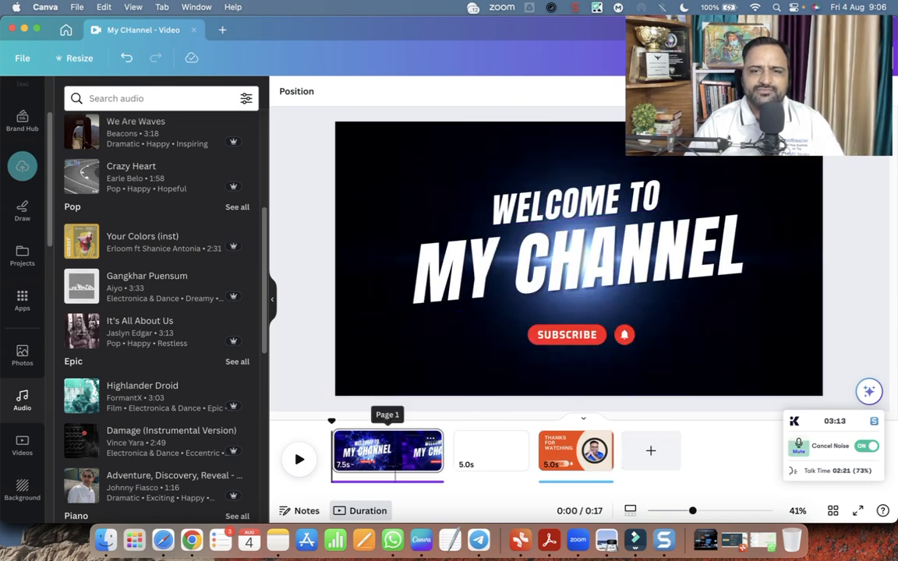
pyautogui.click(491, 451)
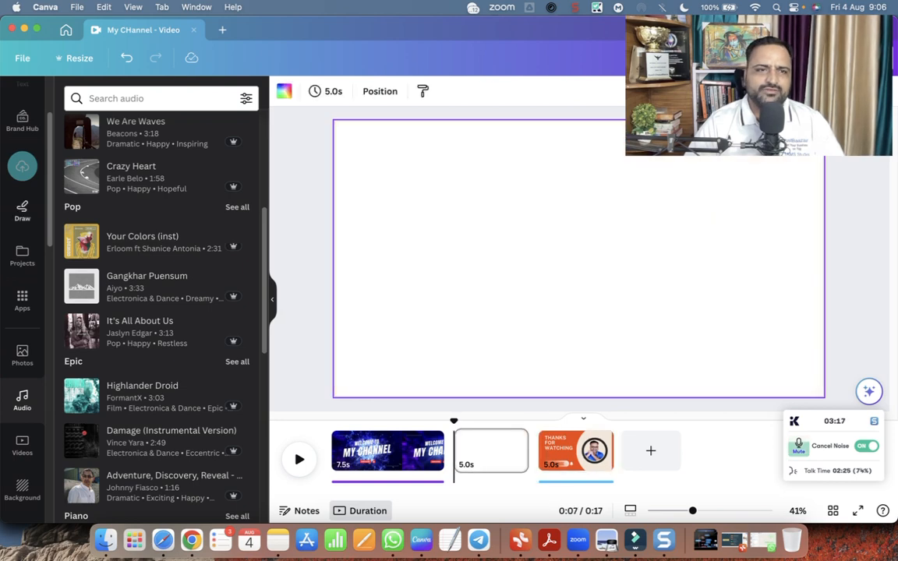
pyautogui.click(22, 277)
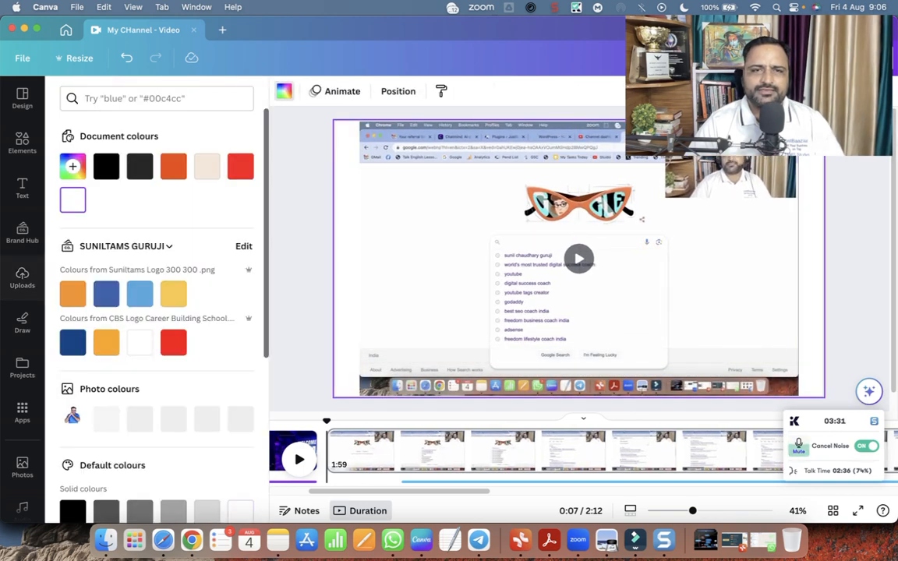
# Step: Play the screen-recording clip on page 2, then open Share for the 2:12 video
pyautogui.click(22, 277)
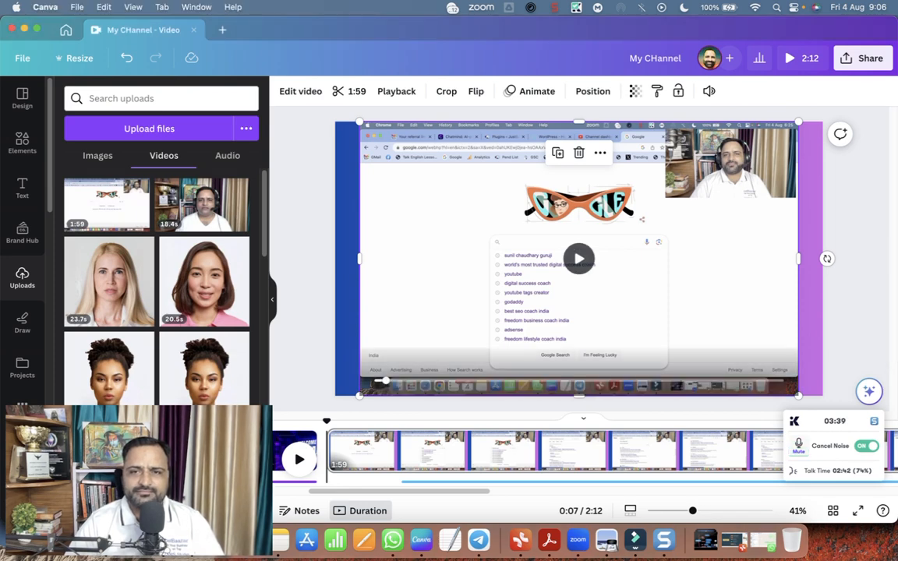
pyautogui.click(579, 258)
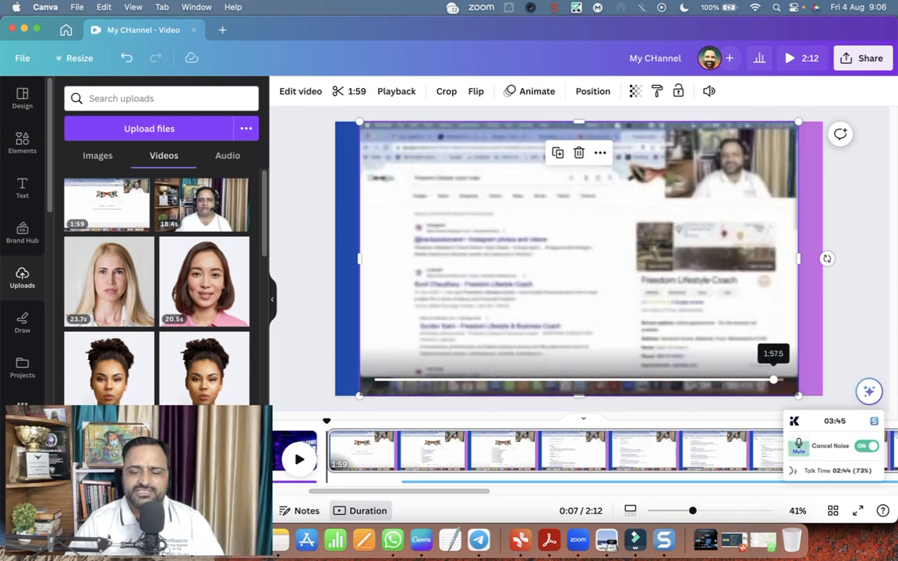
pyautogui.click(578, 258)
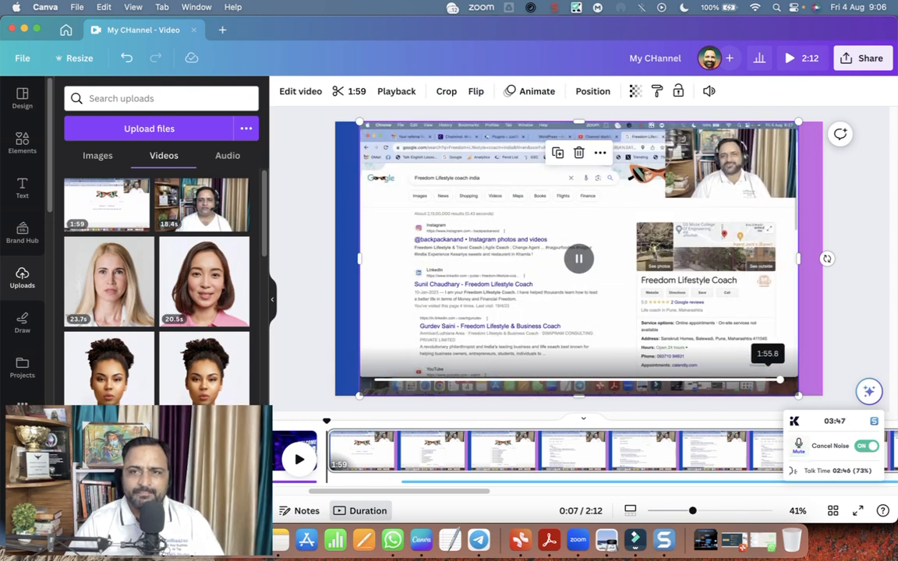
pyautogui.click(578, 258)
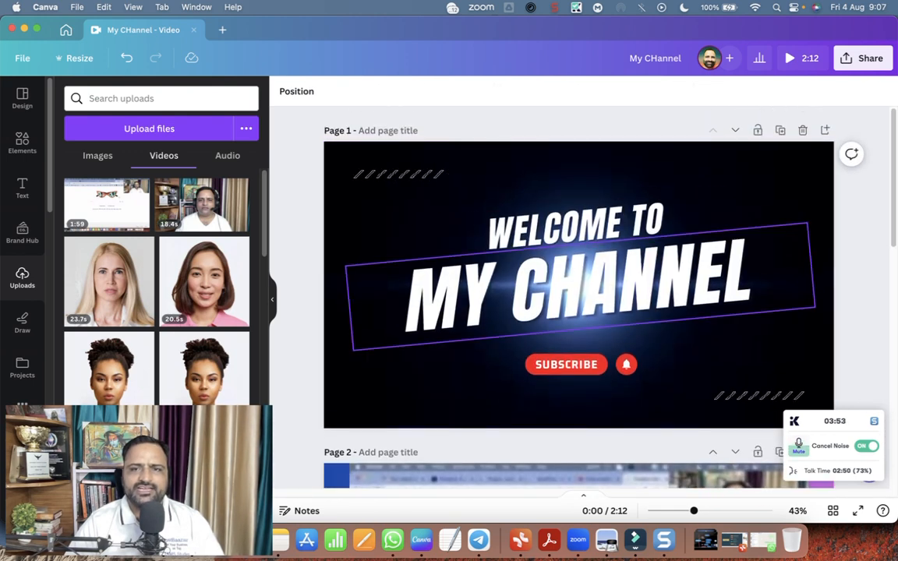
pyautogui.scroll(-3)
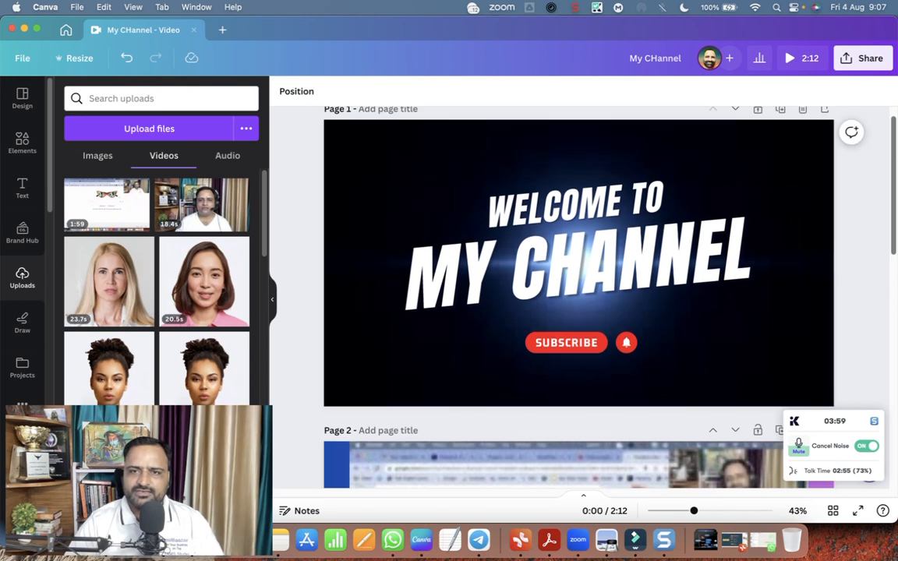
pyautogui.click(863, 57)
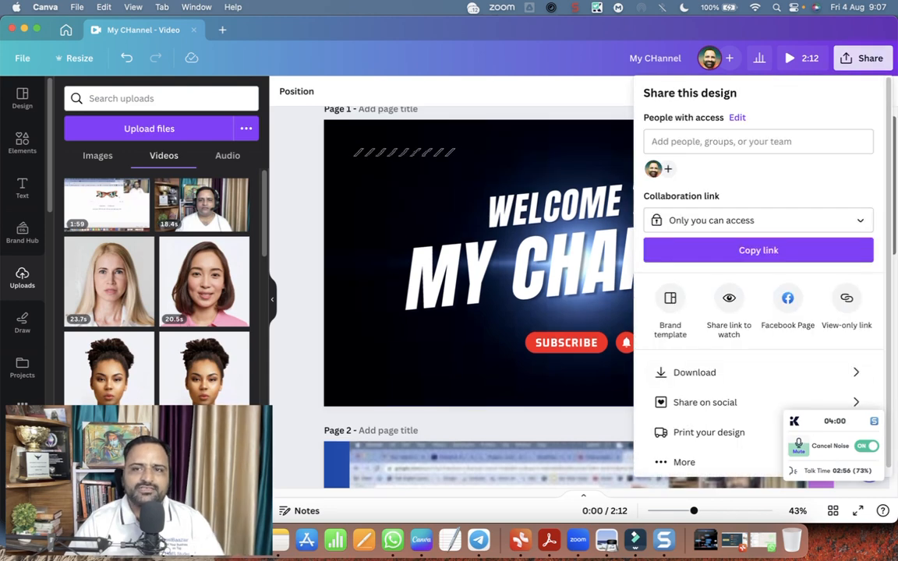
# Step: Download the video as MP4 at 1080p quality after briefly trying 4K
pyautogui.click(694, 373)
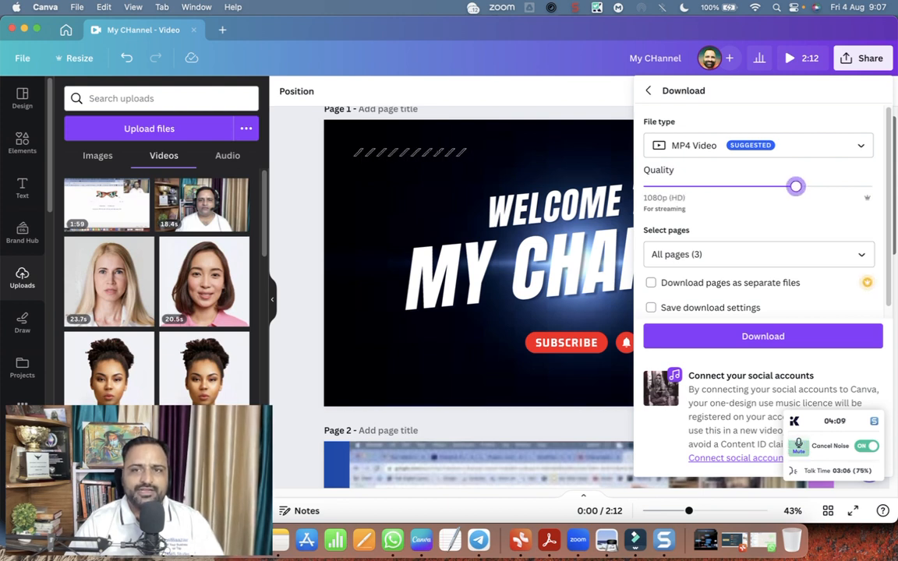
pyautogui.moveTo(795, 186); pyautogui.dragTo(872, 186)
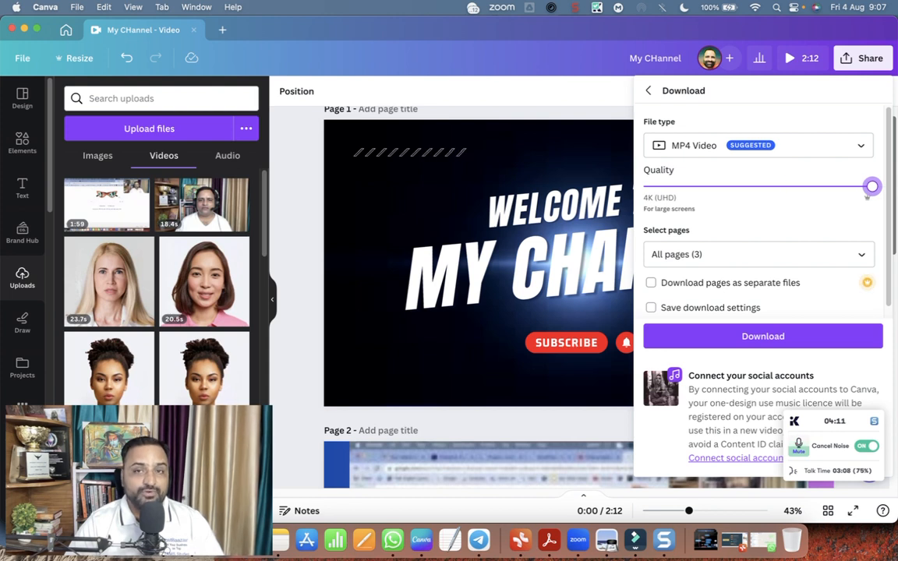
pyautogui.moveTo(873, 186); pyautogui.dragTo(797, 186)
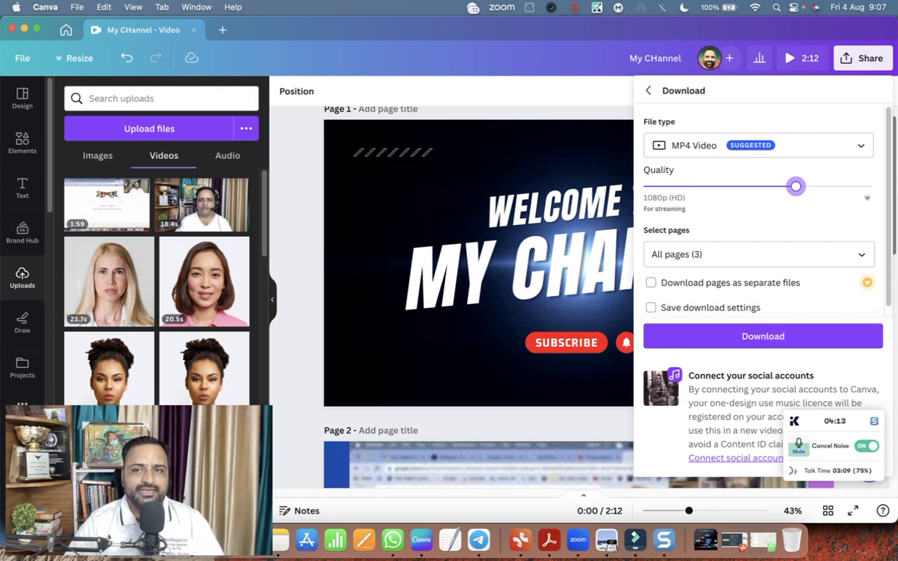
pyautogui.click(763, 337)
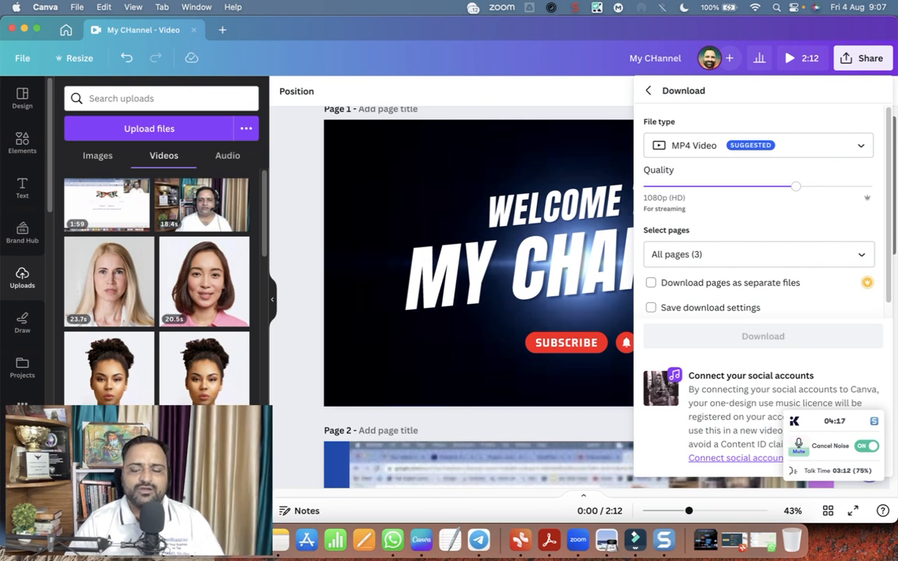
pyautogui.click(762, 337)
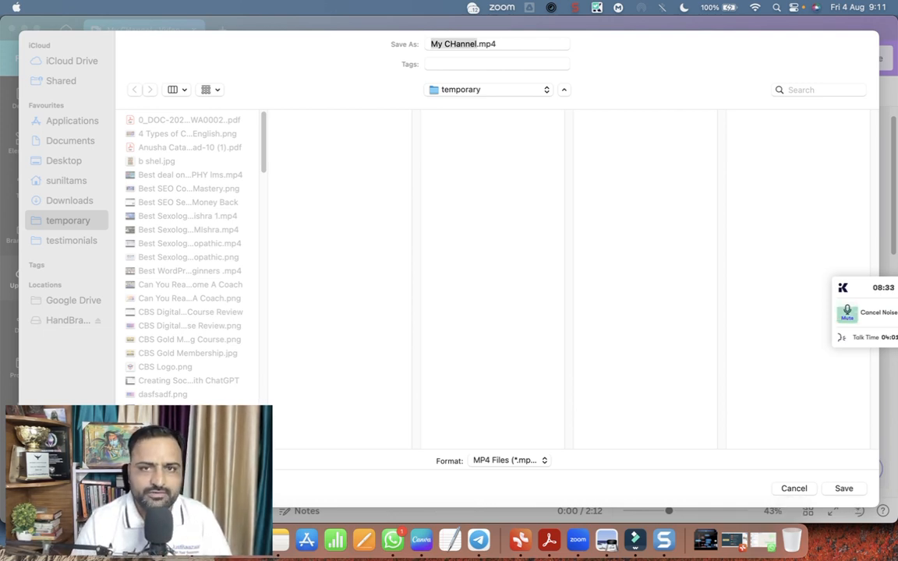
# Step: Save My CHannel.mp4 into the temporary folder from the Save As dialog
pyautogui.click(498, 44)
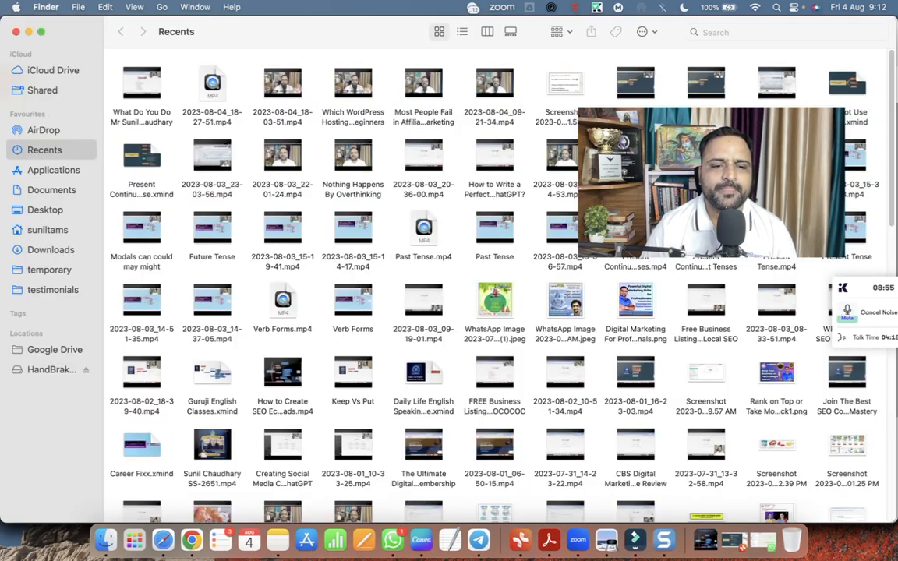
# Step: Open the exported MP4 from Finder's temporary folder in QuickTime
pyautogui.click(49, 269)
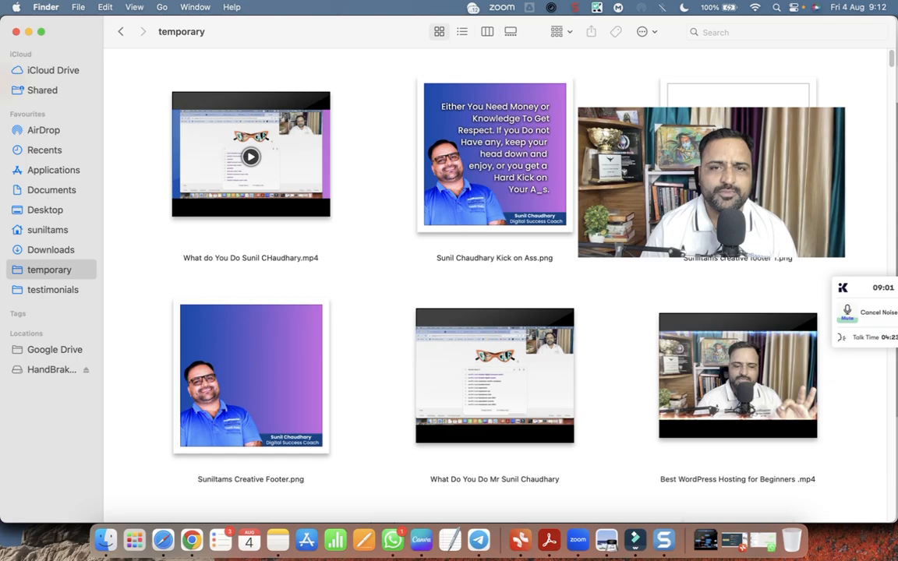
pyautogui.doubleClick(250, 156)
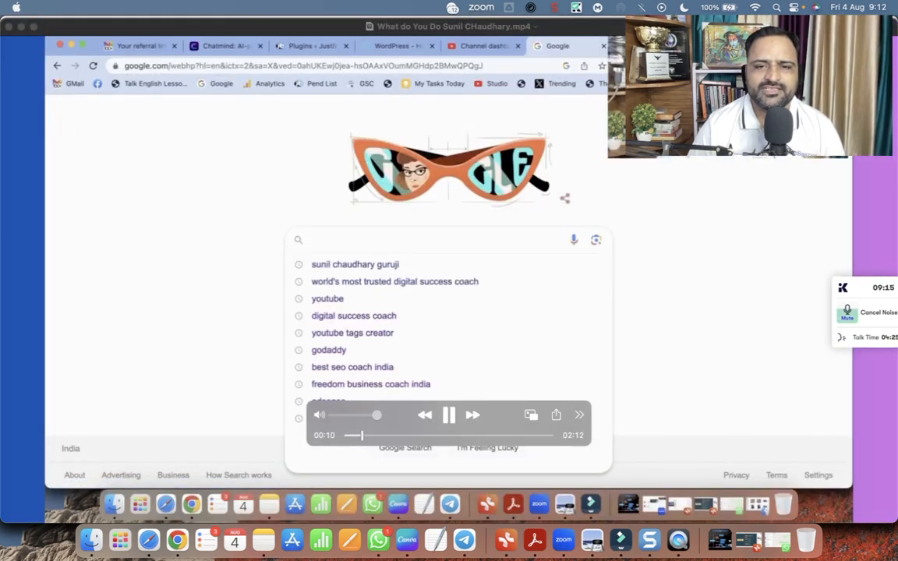
# Step: Skip near the end of the 2:12 export and play the 'Thanks for Watching' outro
pyautogui.click(449, 414)
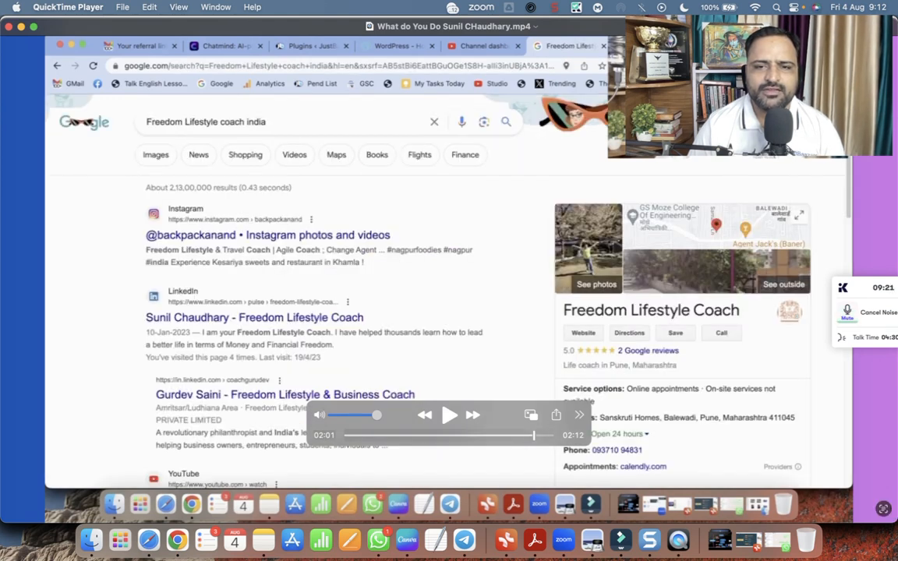
pyautogui.click(449, 415)
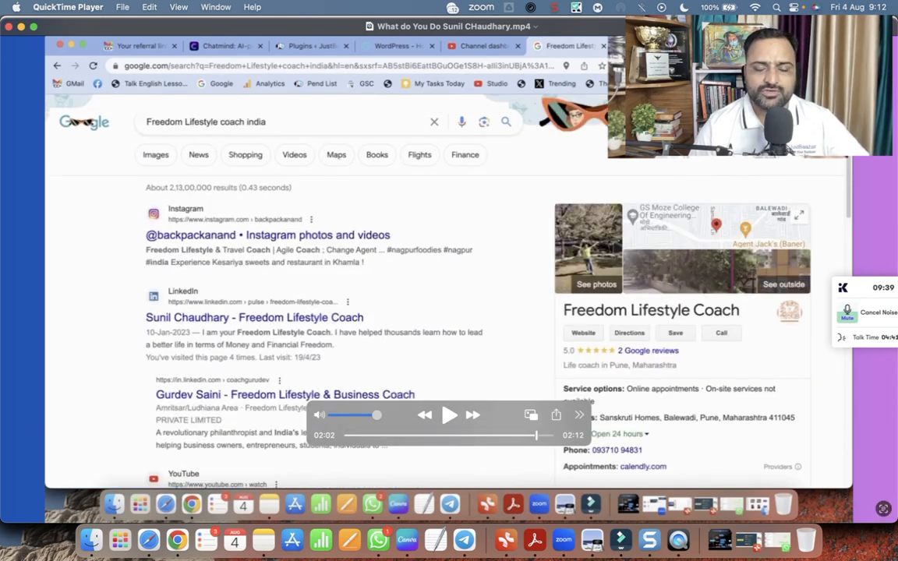
pyautogui.click(450, 416)
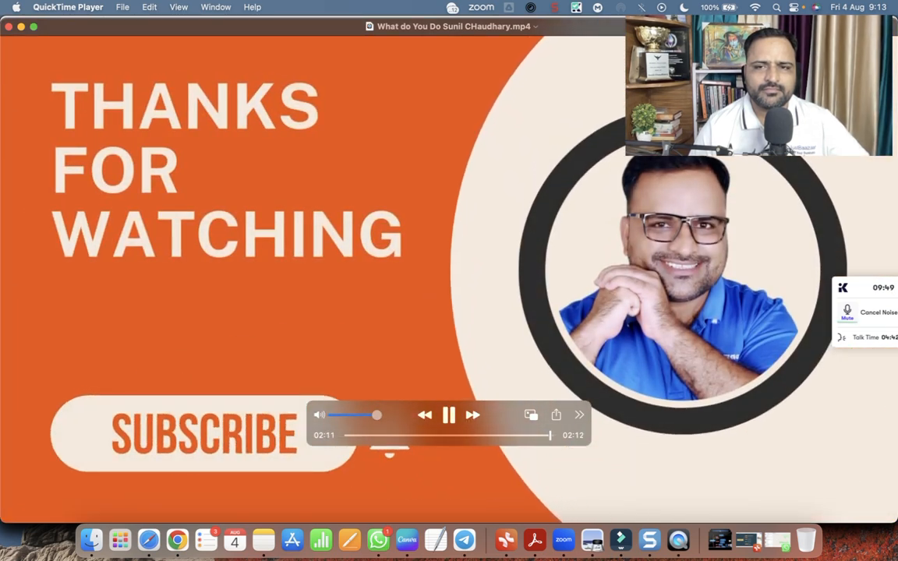
pyautogui.click(449, 415)
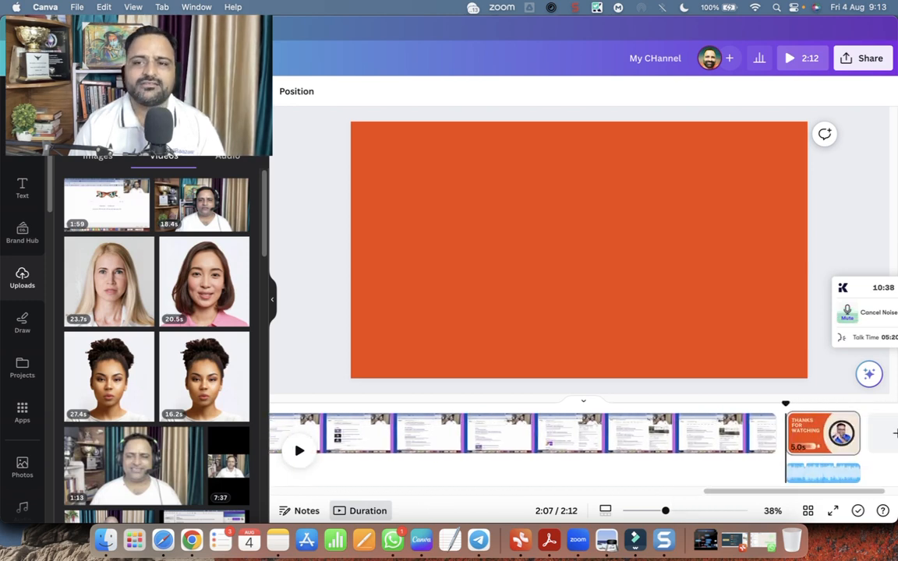
# Step: Open the Share menu and its download settings to re-export the updated design
pyautogui.click(861, 58)
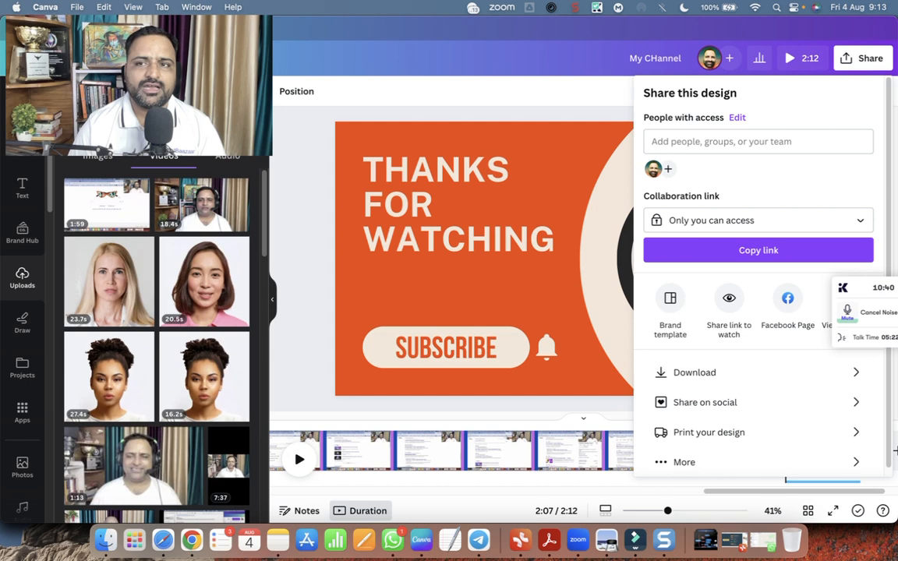
pyautogui.click(694, 373)
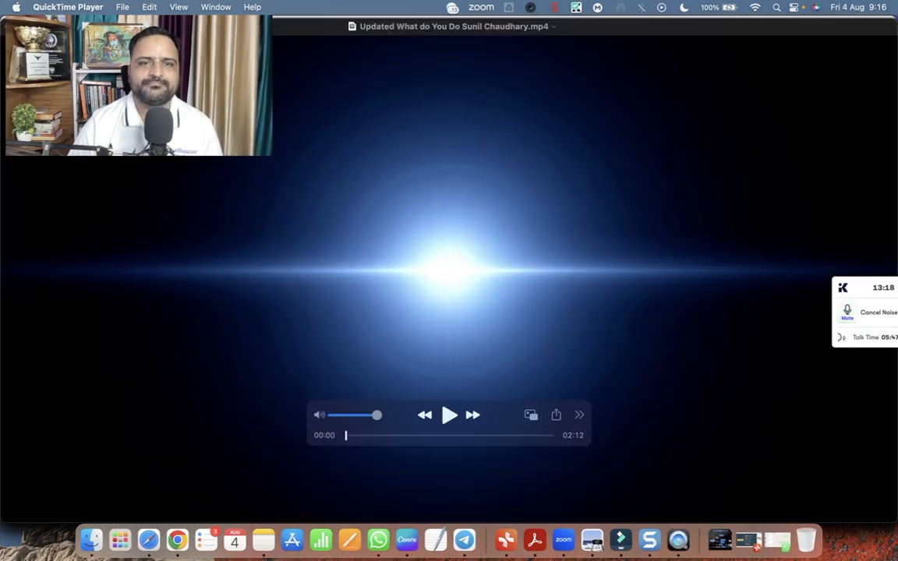
# Step: Play the updated export, jump near the end, and watch the orange outro
pyautogui.click(449, 415)
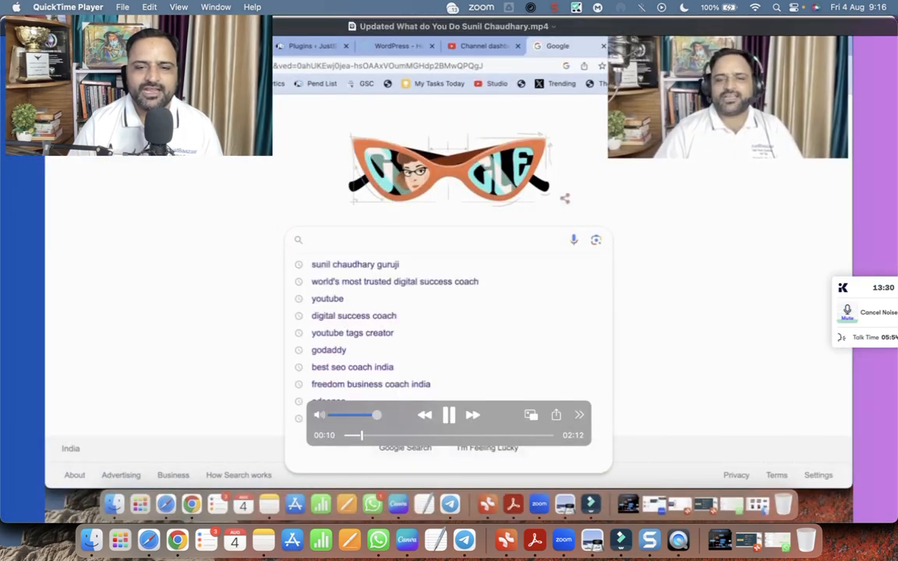
pyautogui.click(449, 414)
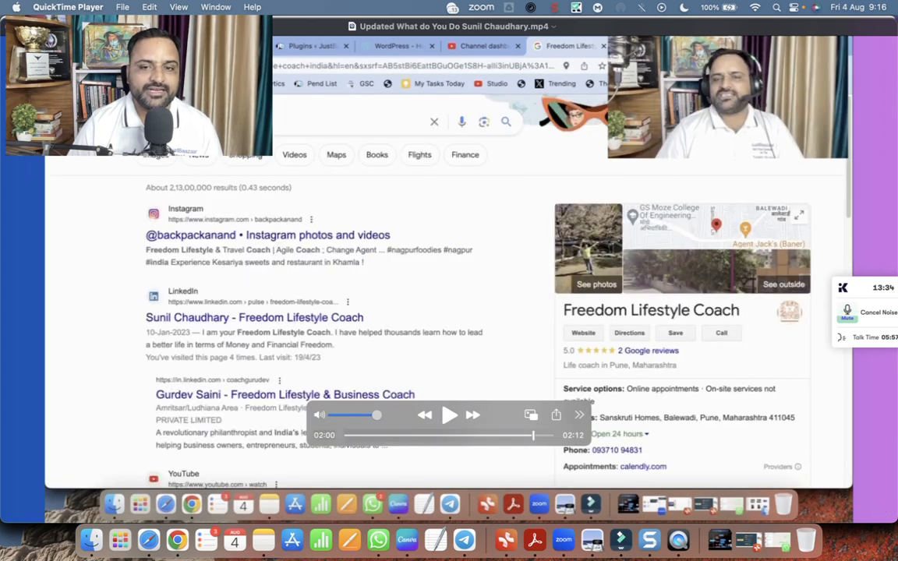
pyautogui.click(449, 415)
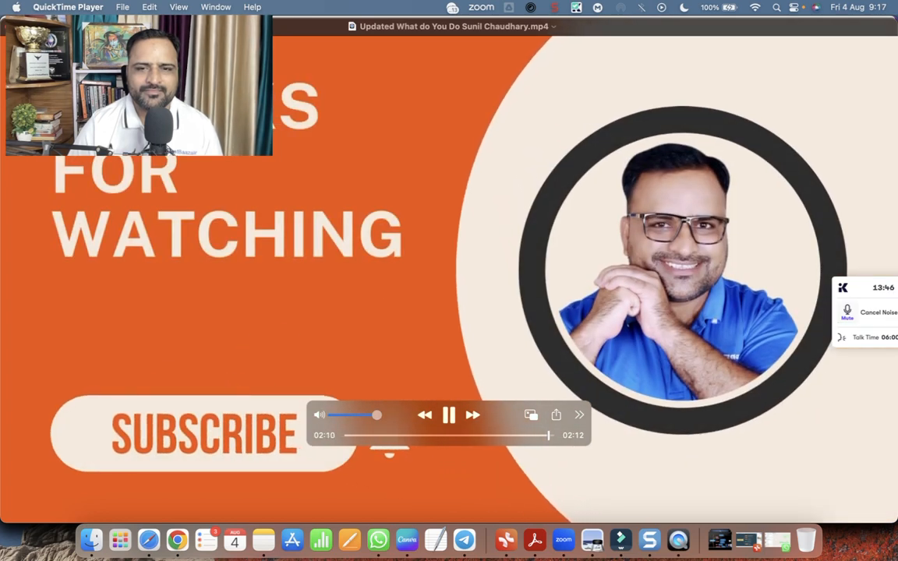
pyautogui.click(449, 415)
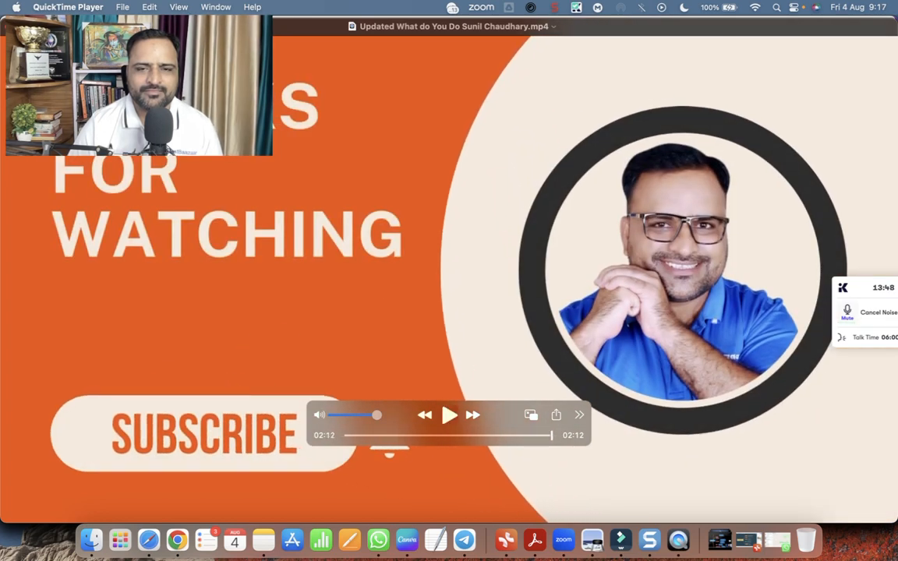